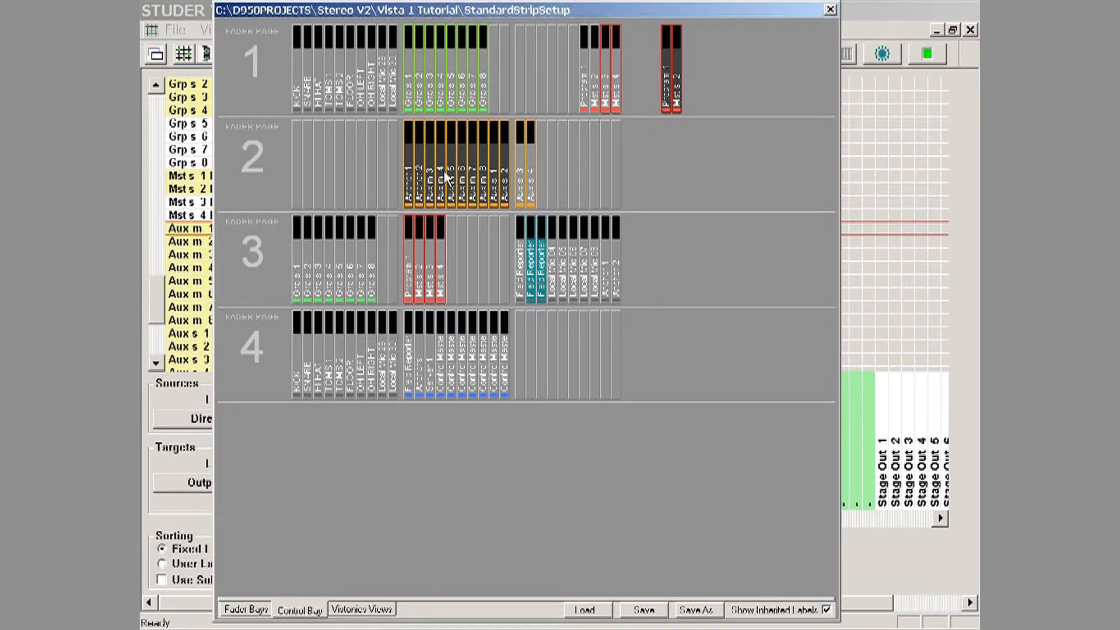
# Open the context menu of the Aux m 4 strip on fader page 2
pyautogui.rightClick(443, 175)
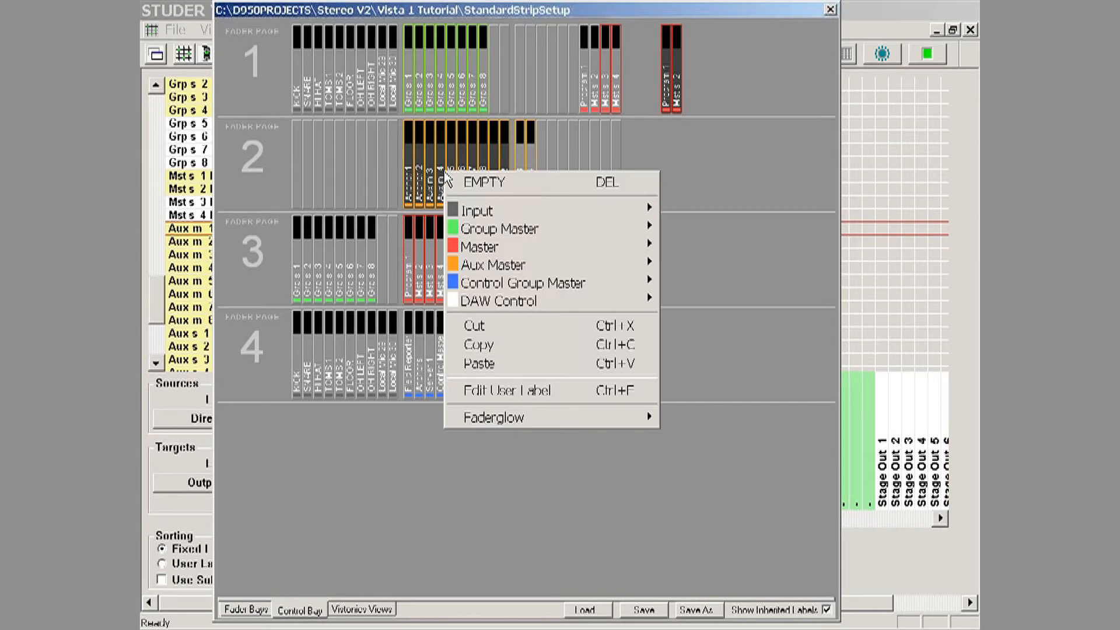
pyautogui.moveTo(490, 264)
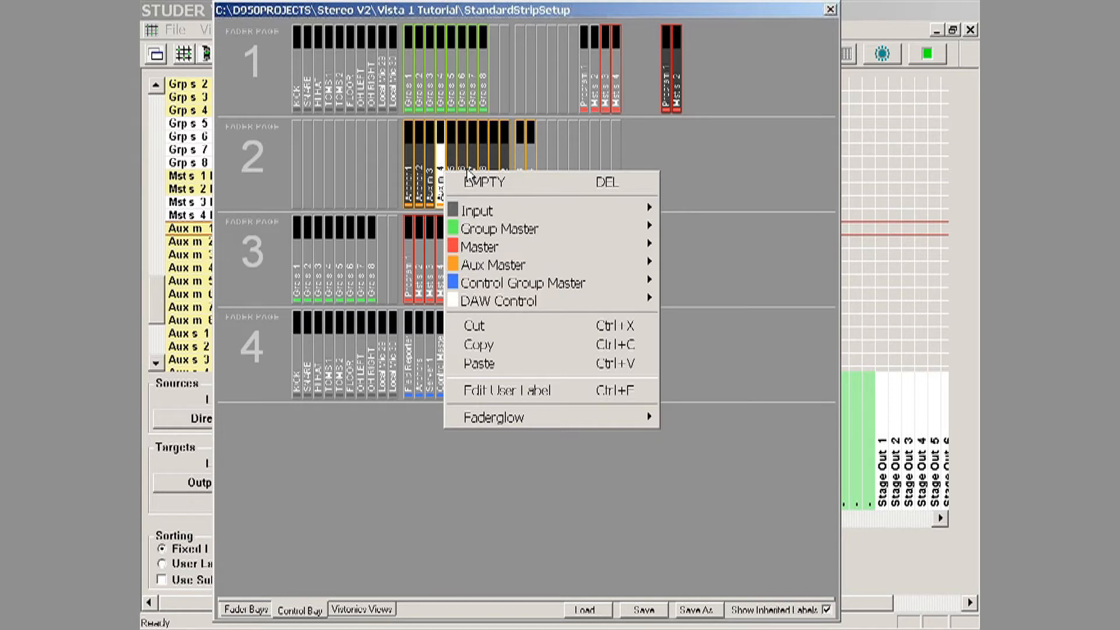
pyautogui.moveTo(497, 300)
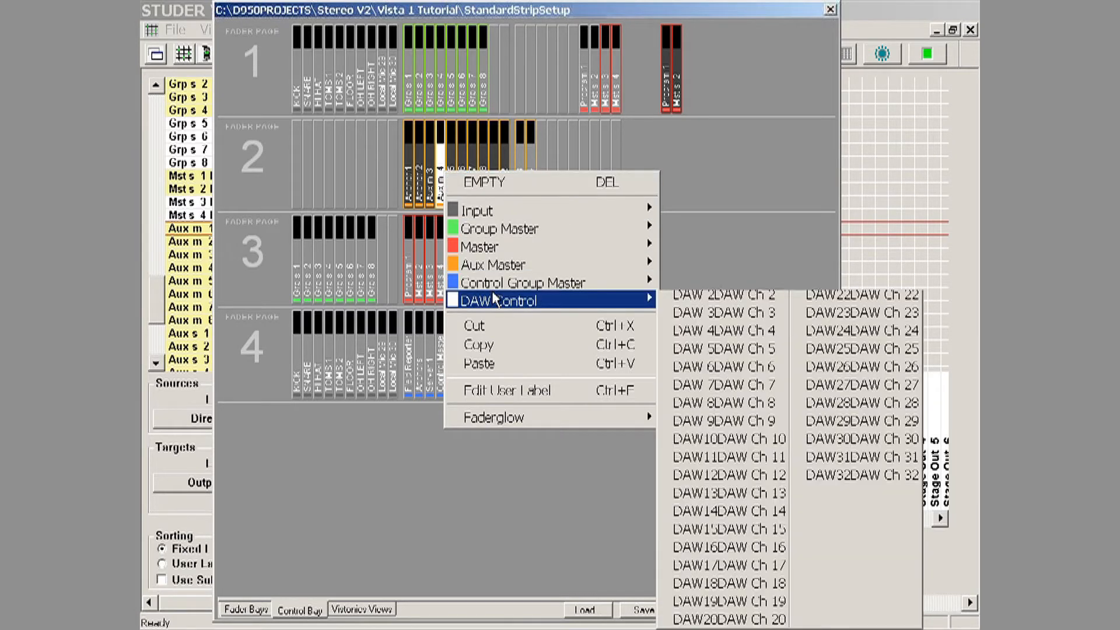
pyautogui.moveTo(497, 364)
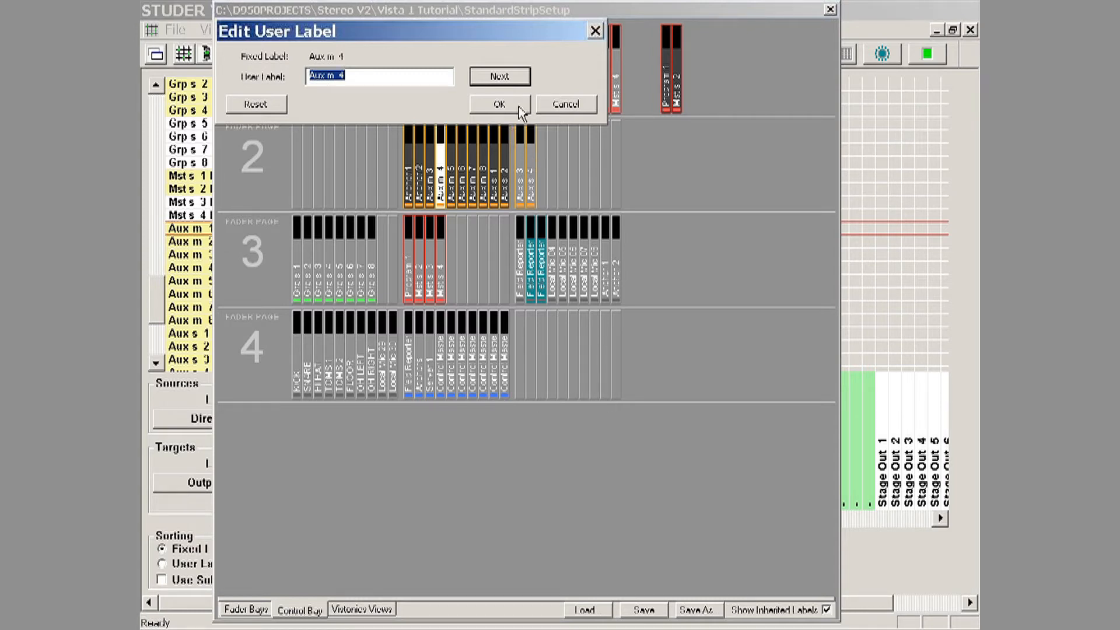
# Accept the existing user label for the Aux m 4 strip
pyautogui.click(499, 103)
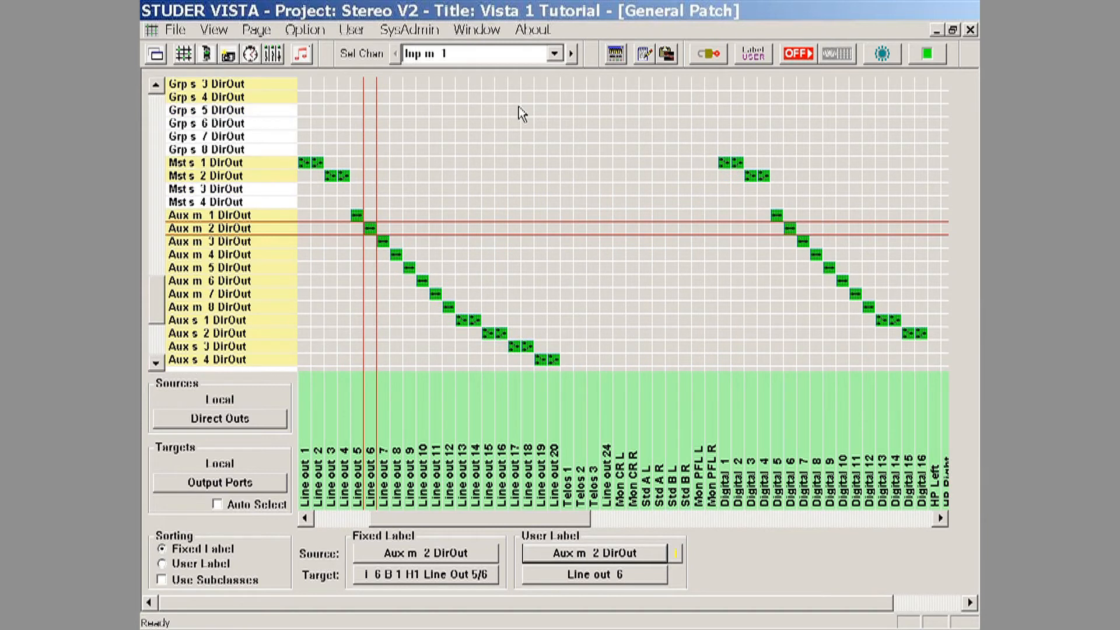
# Select the Aux m 5 direct-out patch point to confirm it routes to Line out 9
pyautogui.click(408, 267)
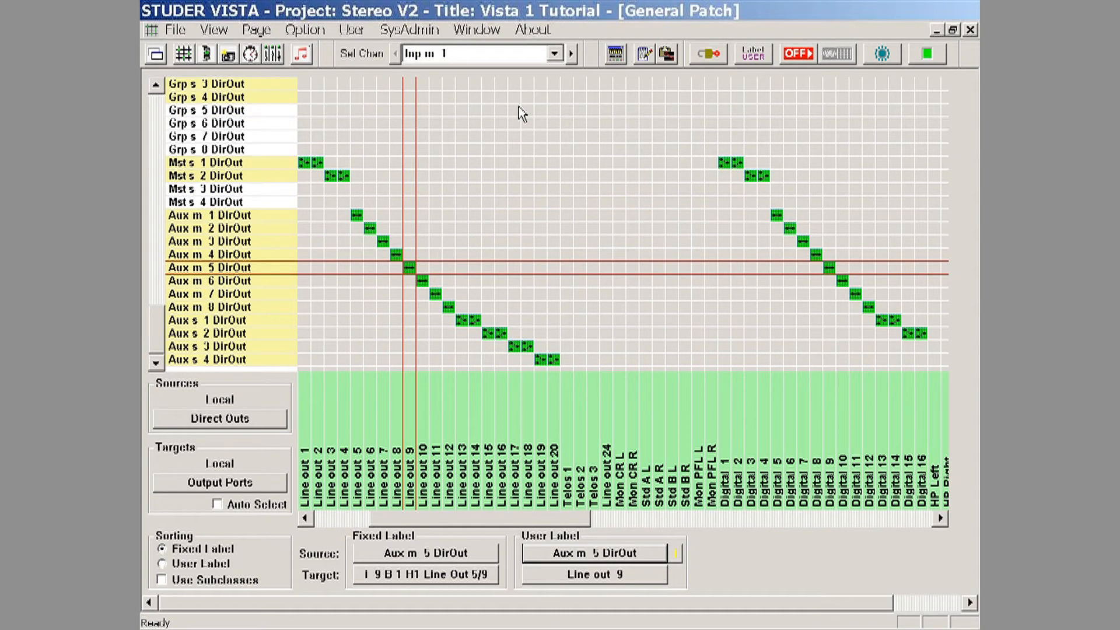